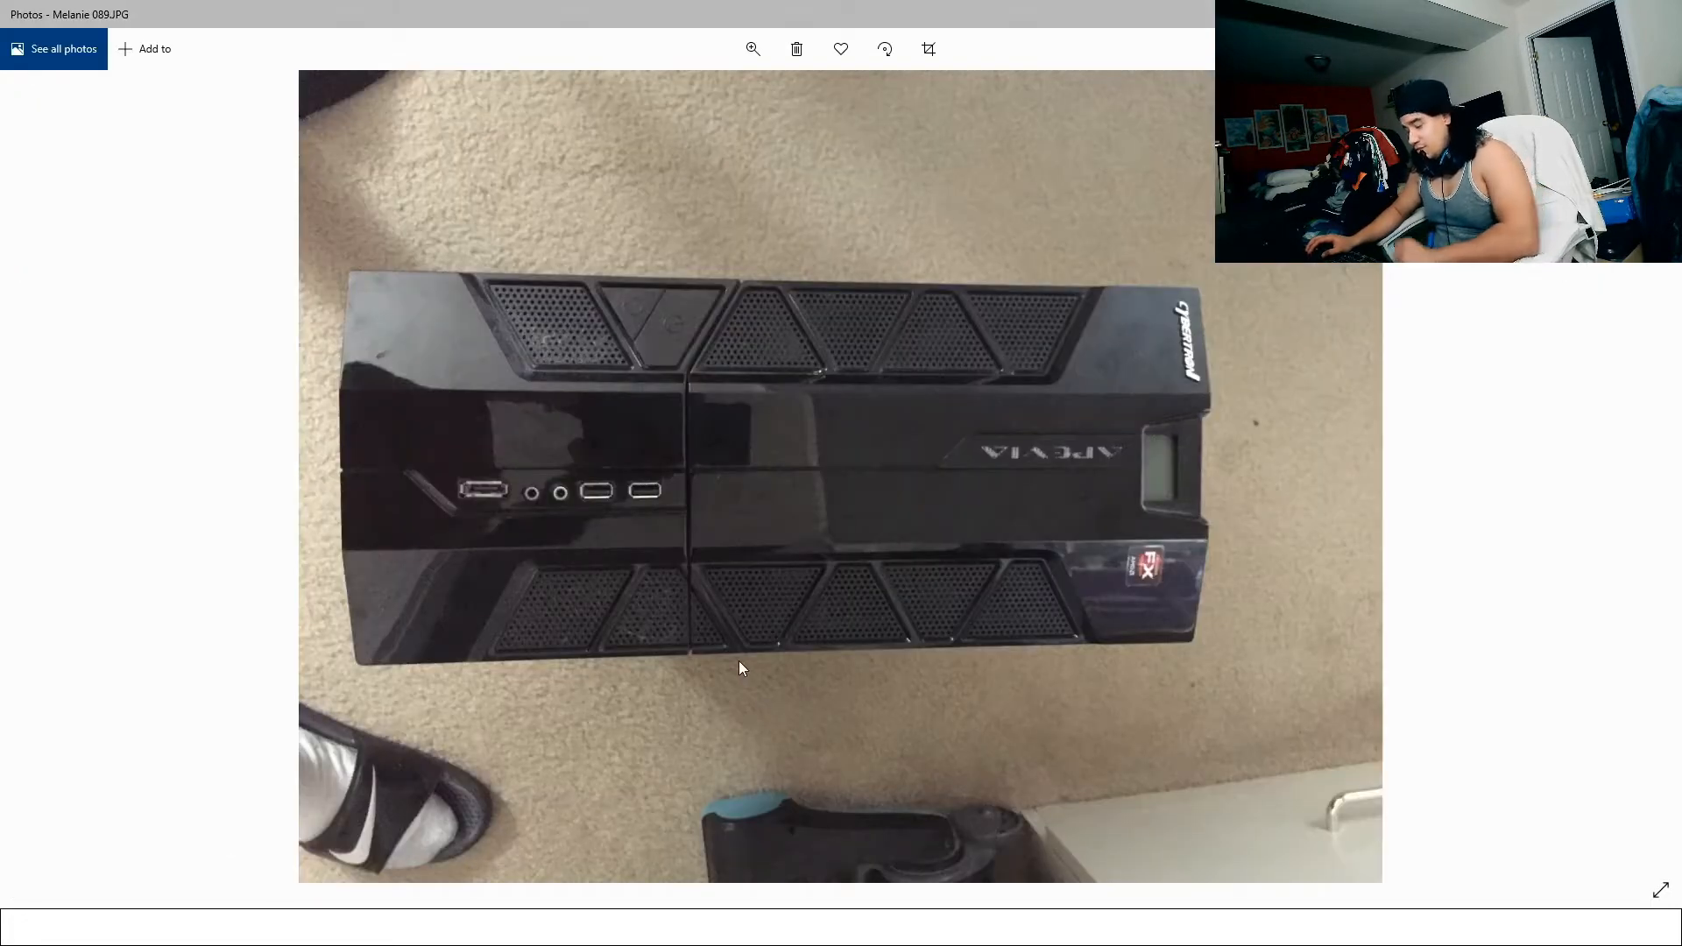
Step: Advance from the black PC tower exterior to the open case interior photo
key("right")
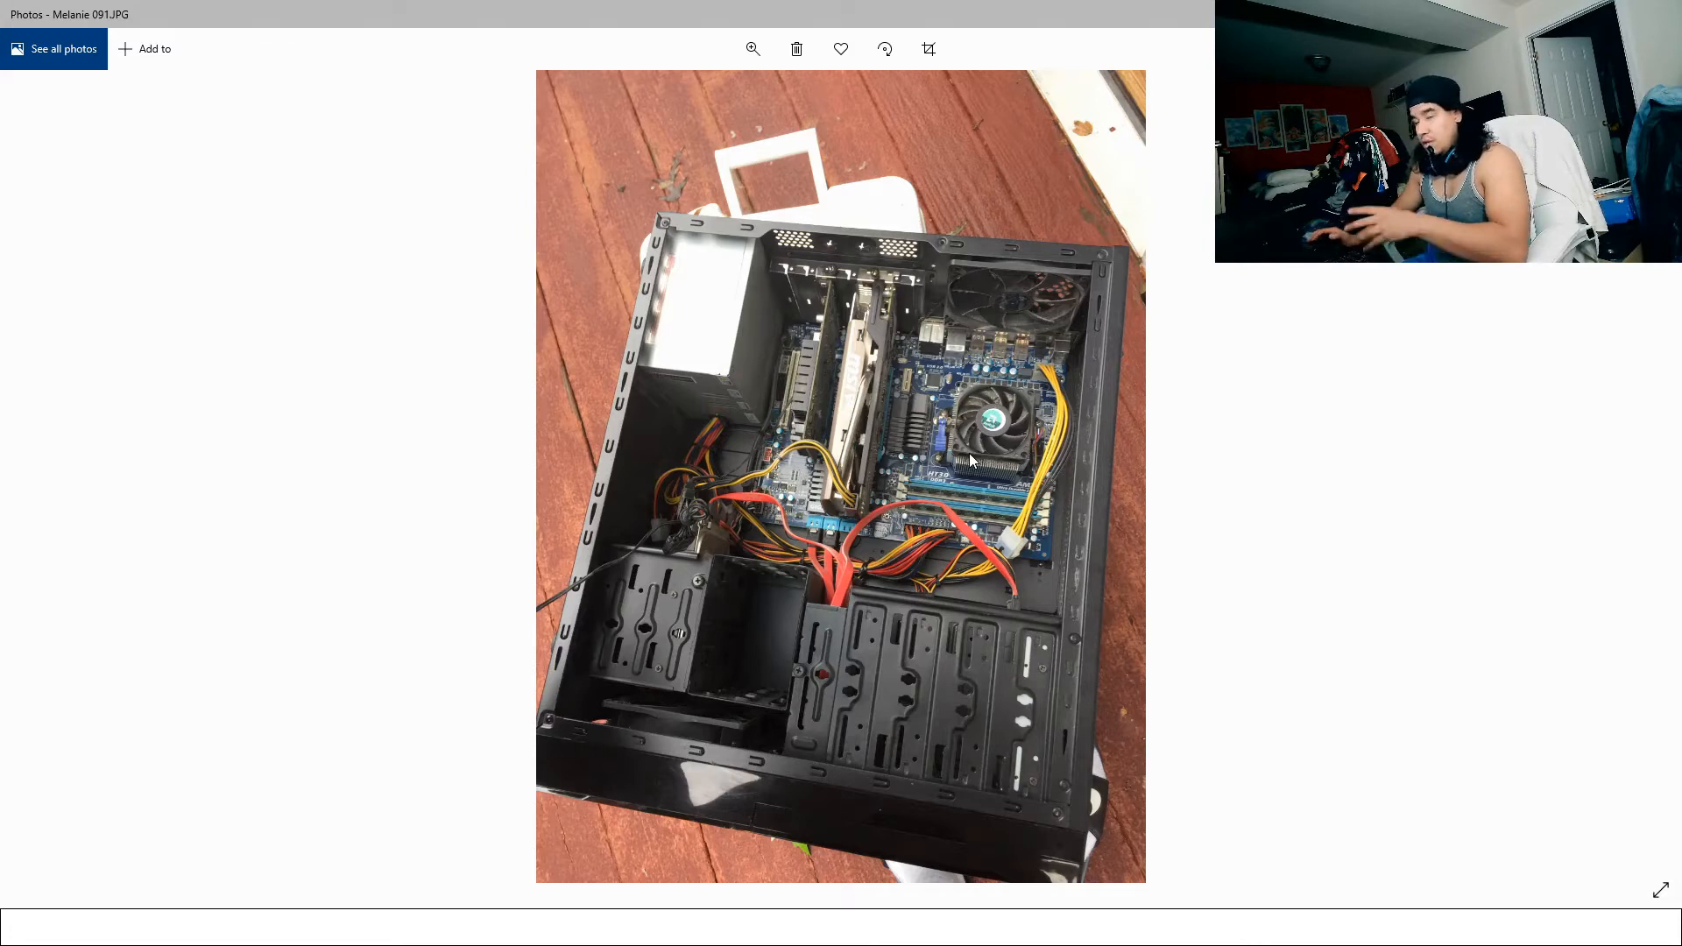
Step: Page past the dusty fan and screws-in-hand close-ups to the dusty heat sink close-up
key("right")
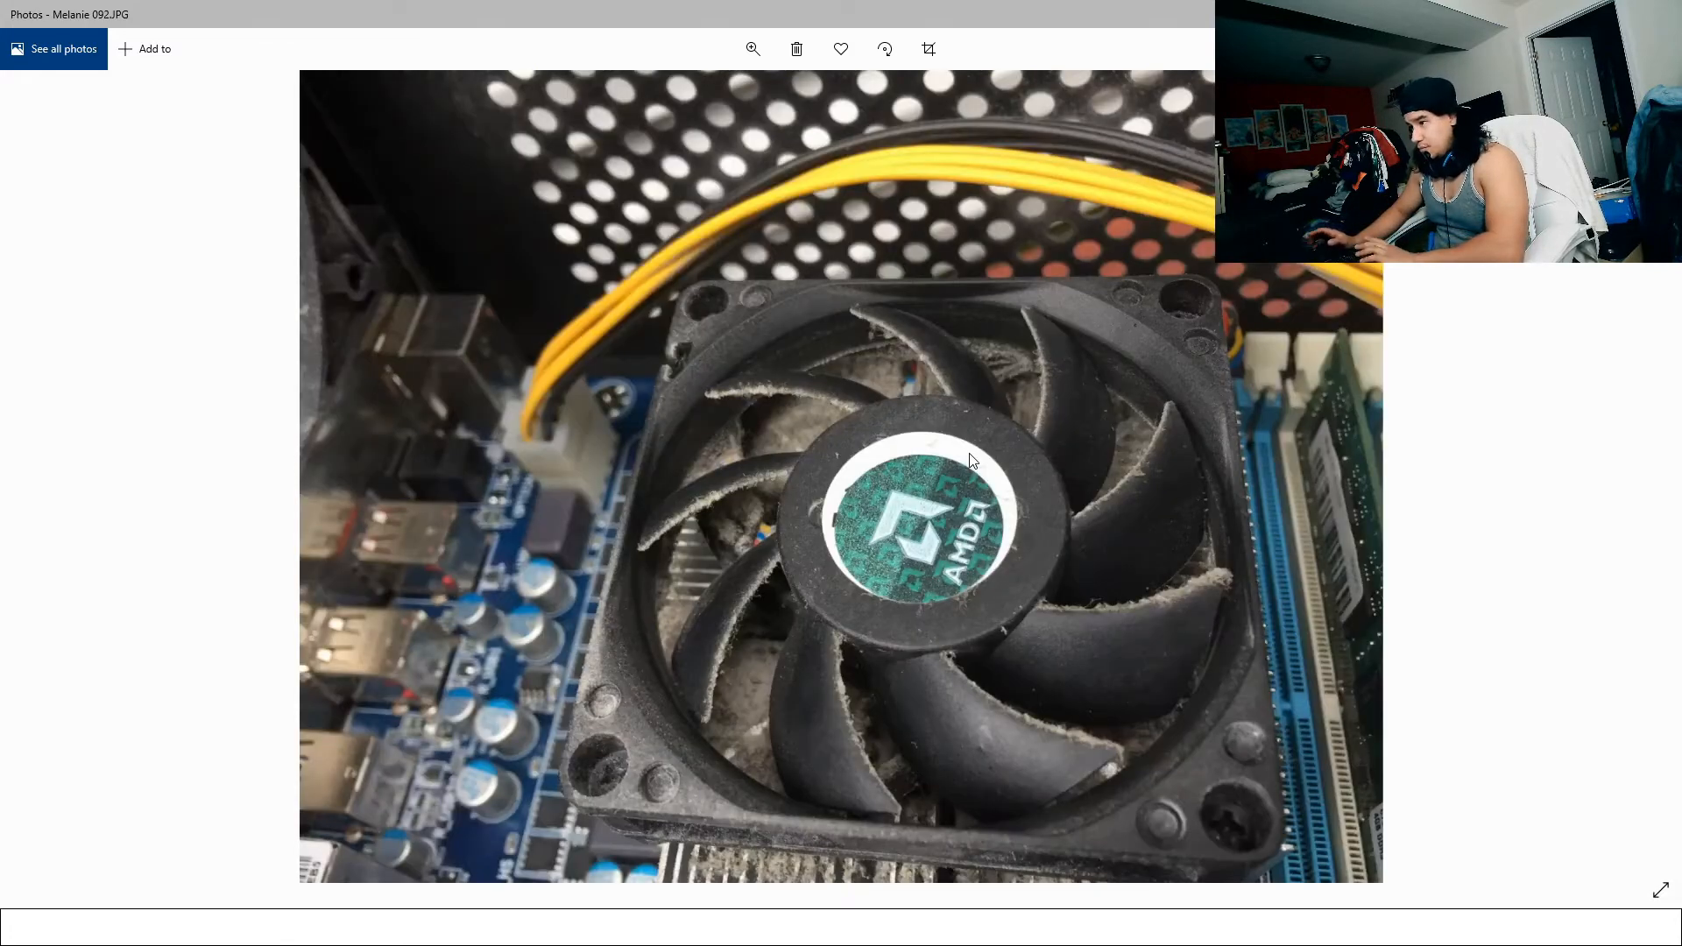
key("Right")
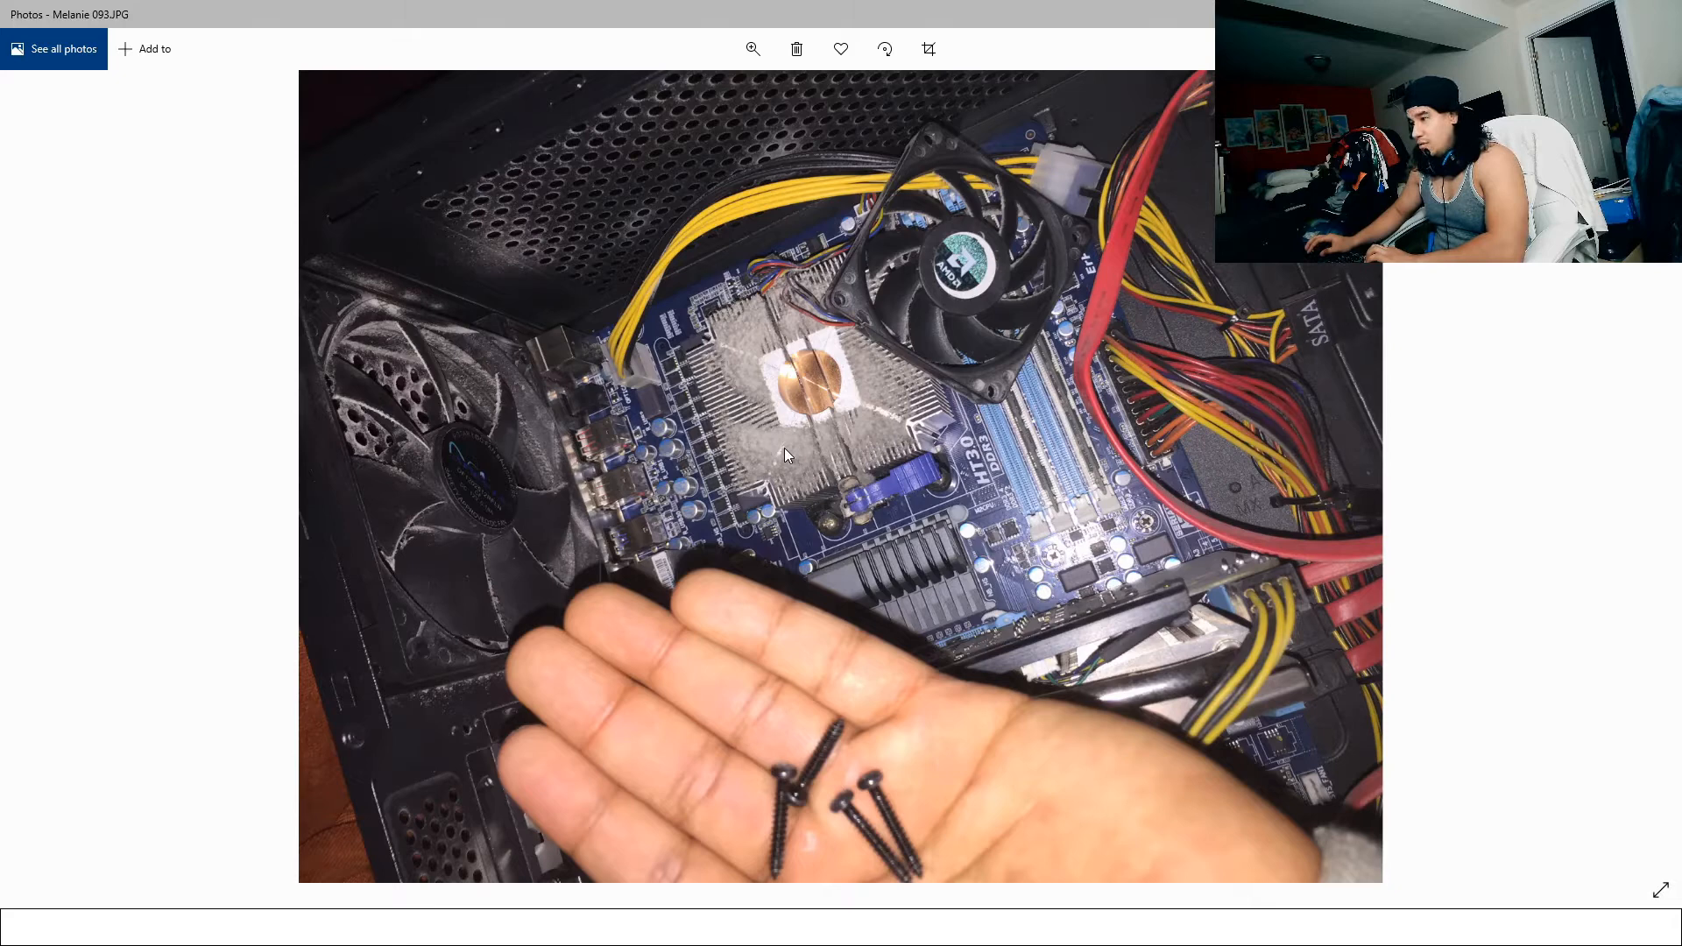
key("Right")
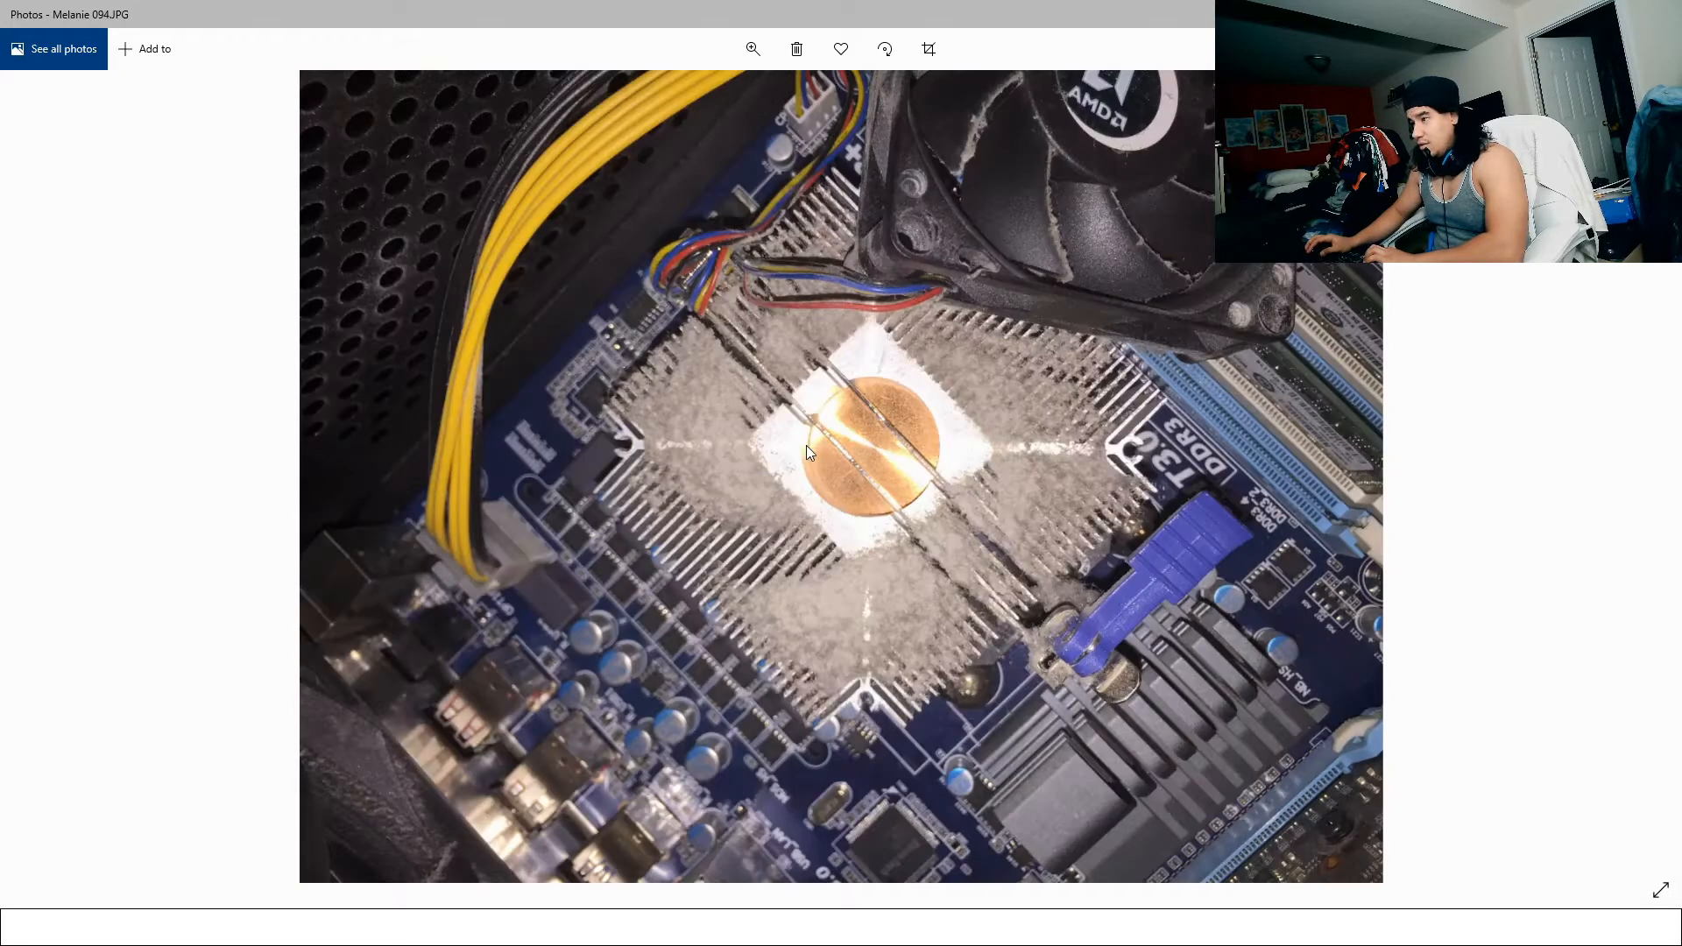